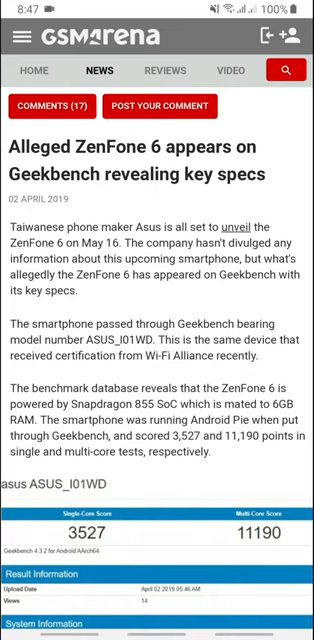
scroll("down", 3)
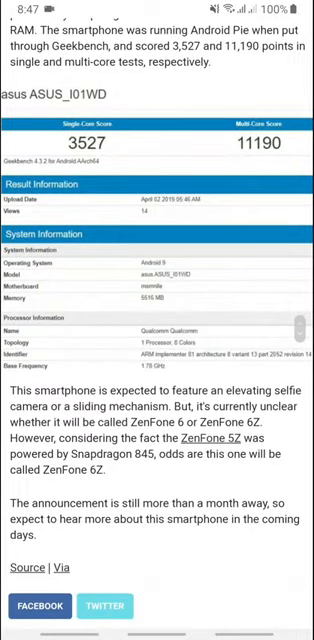
scroll("down", 3)
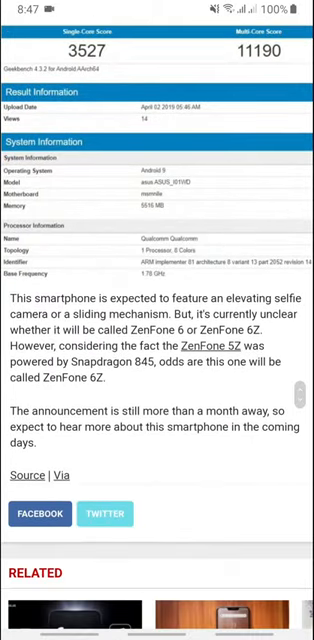
scroll("up", 3)
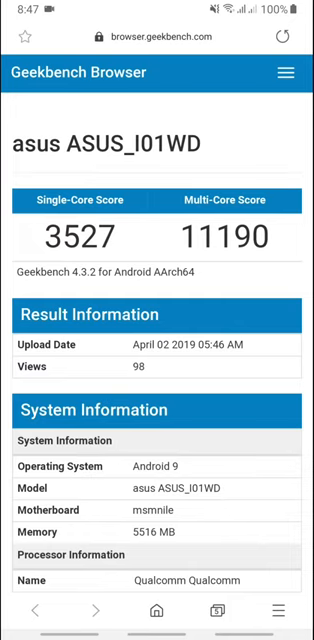
scroll("down", 3)
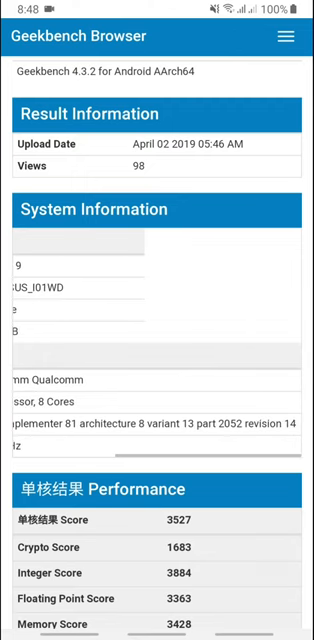
scroll("down", 3)
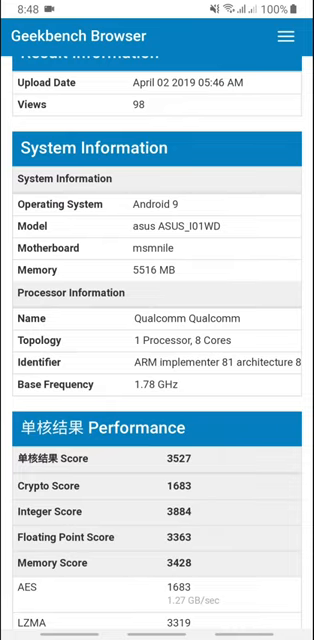
scroll("down", 3)
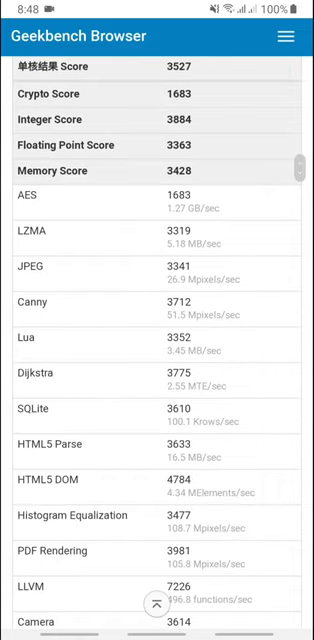
scroll("down", 3)
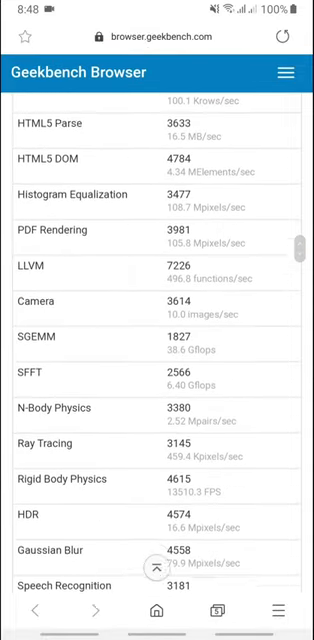
scroll("up", 3)
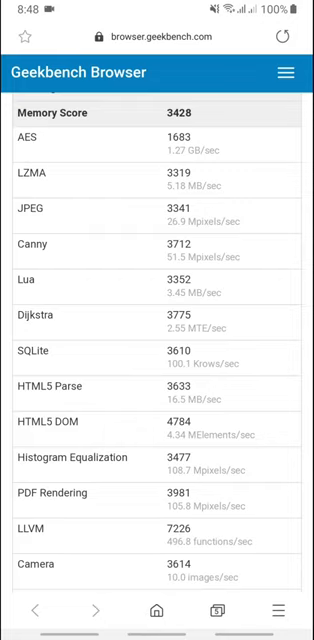
scroll("up", 3)
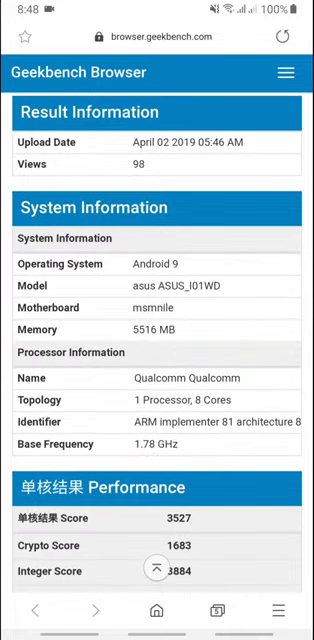
scroll("up", 3)
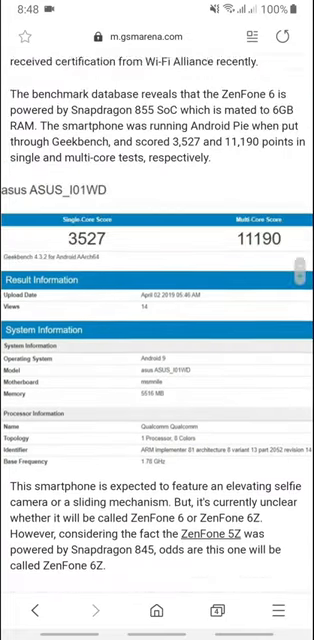
scroll("up", 3)
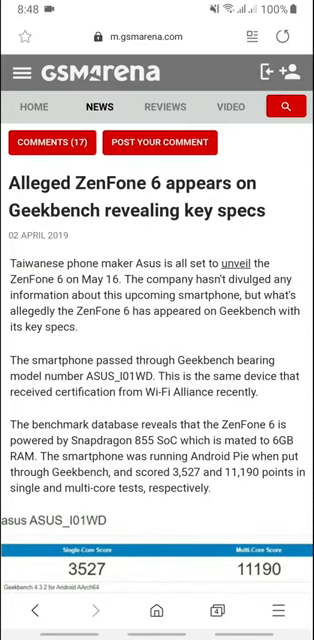